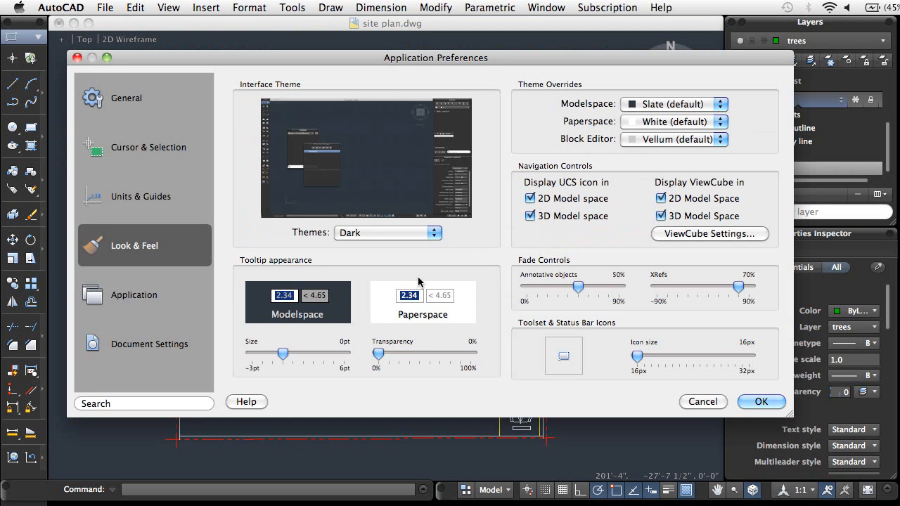
Enlarge the toolset and status bar icons to 20px in Preferences > Look & Feel
left_click_drag(636, 357, 664, 357)
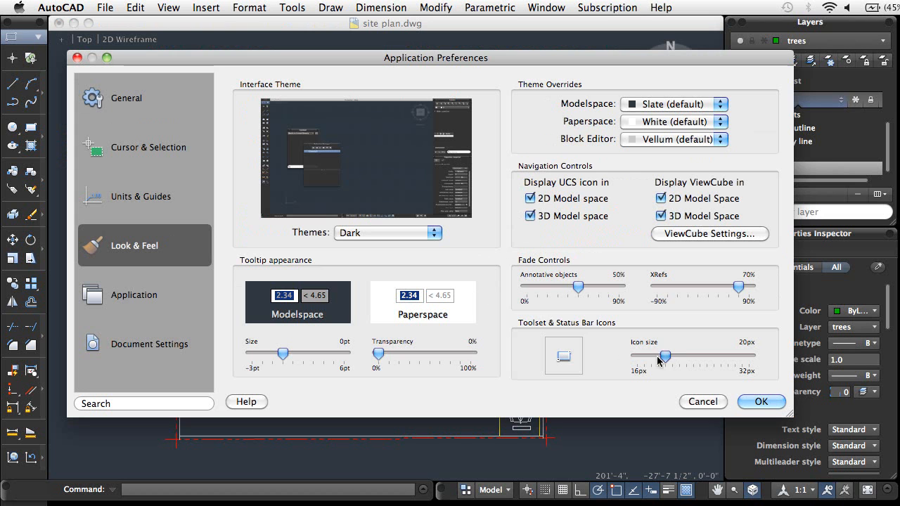
left_click(761, 402)
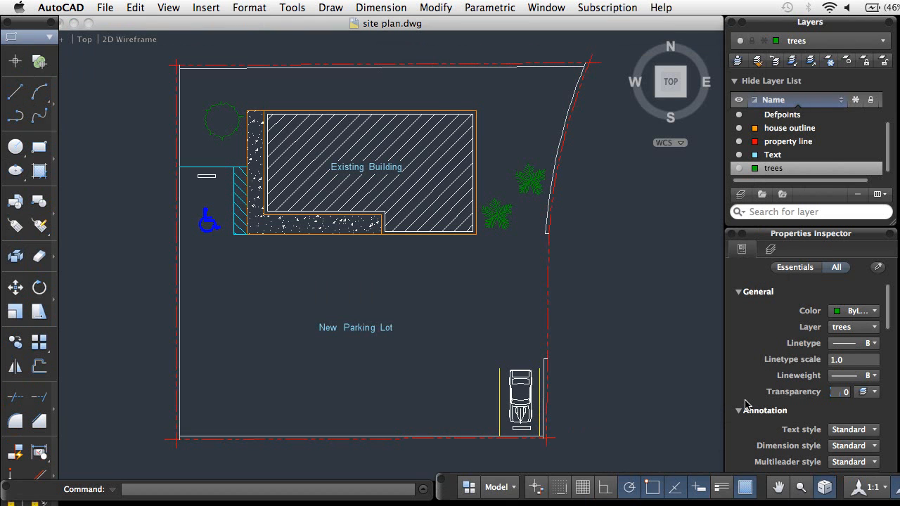
Show the Content palette and place the tree block into the site plan
left_click(545, 8)
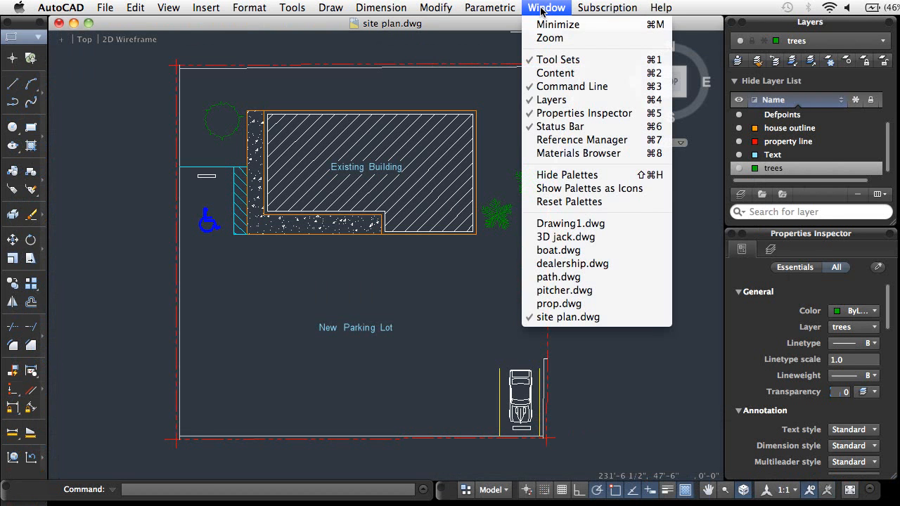
left_click(556, 73)
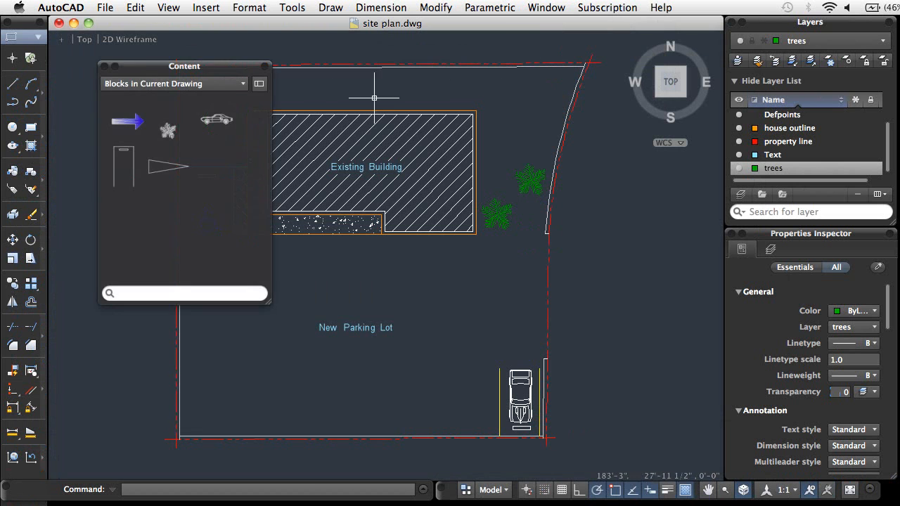
left_click(169, 121)
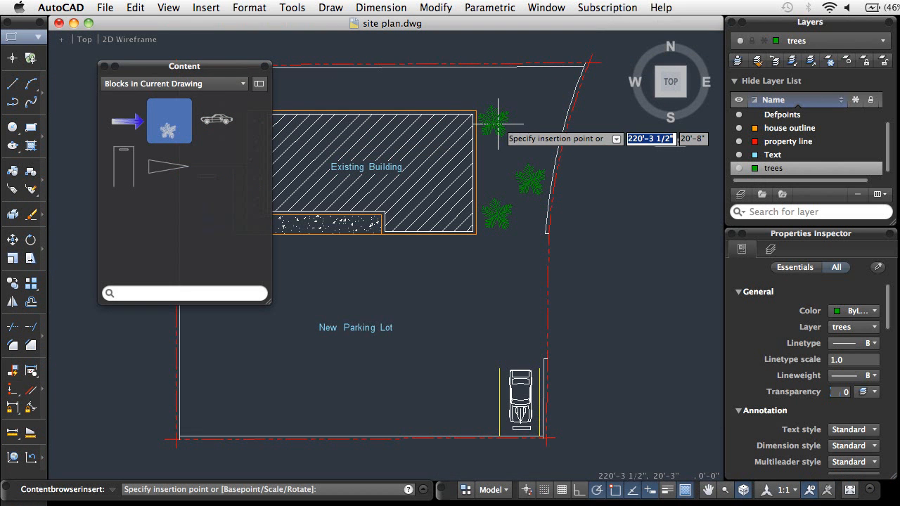
left_click(500, 129)
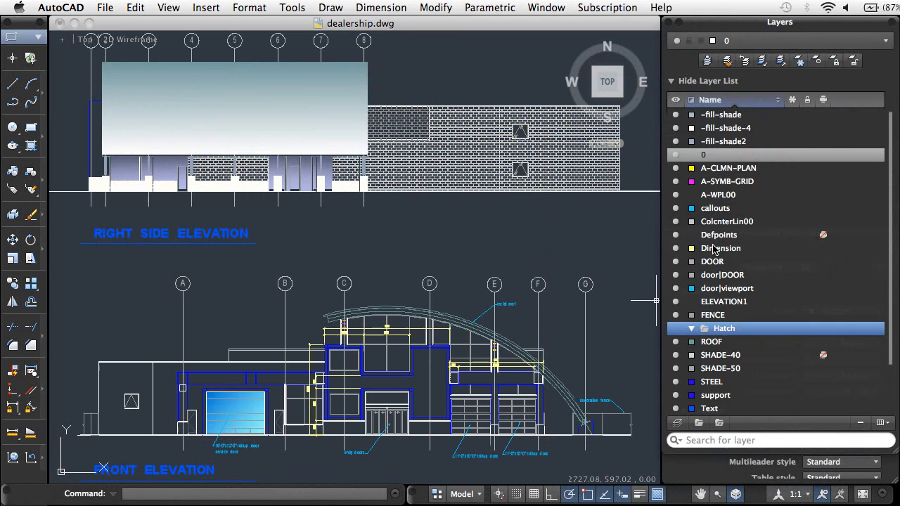
Move the fill-shade layers plus SHADE-40 and SHADE-50 into the Hatch layer group
left_click(720, 115)
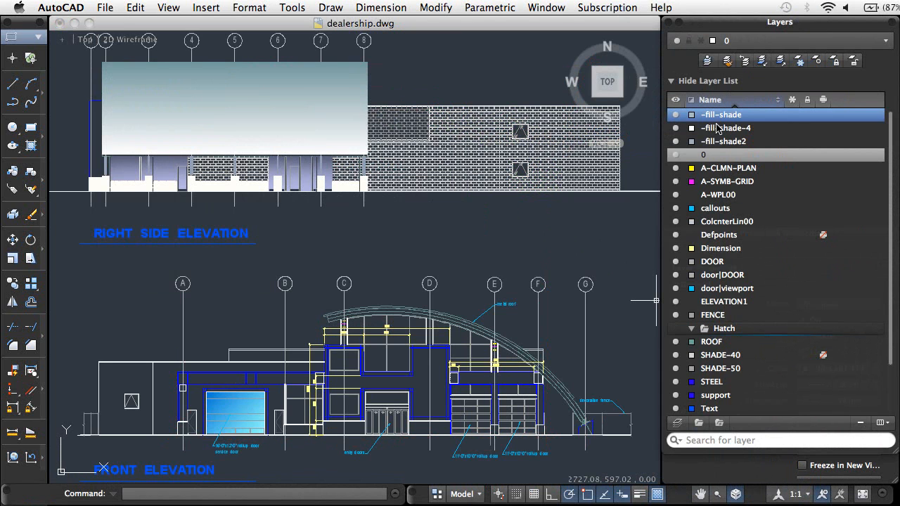
left_click(719, 355)
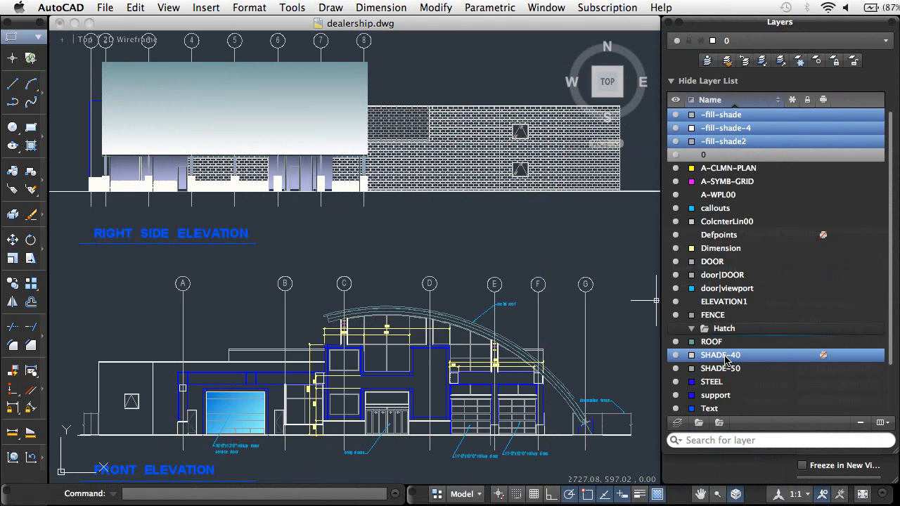
left_click(692, 329)
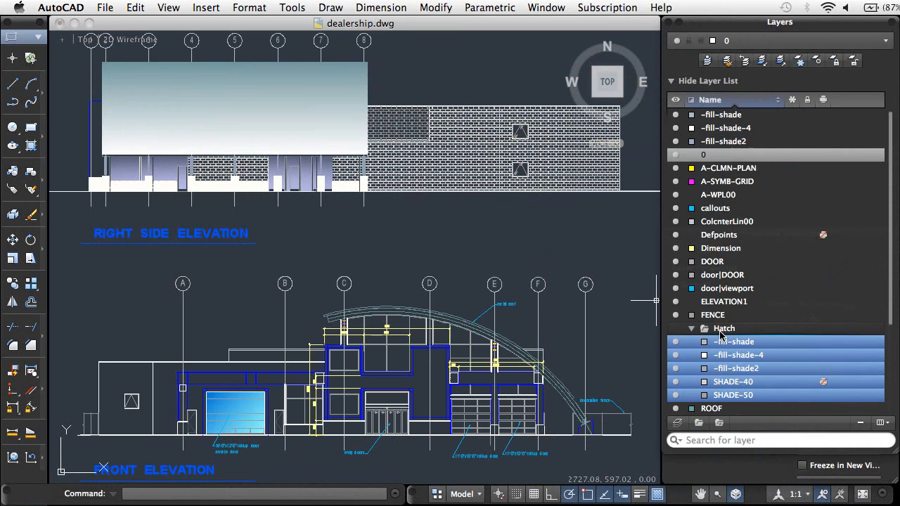
mouse_move(677, 333)
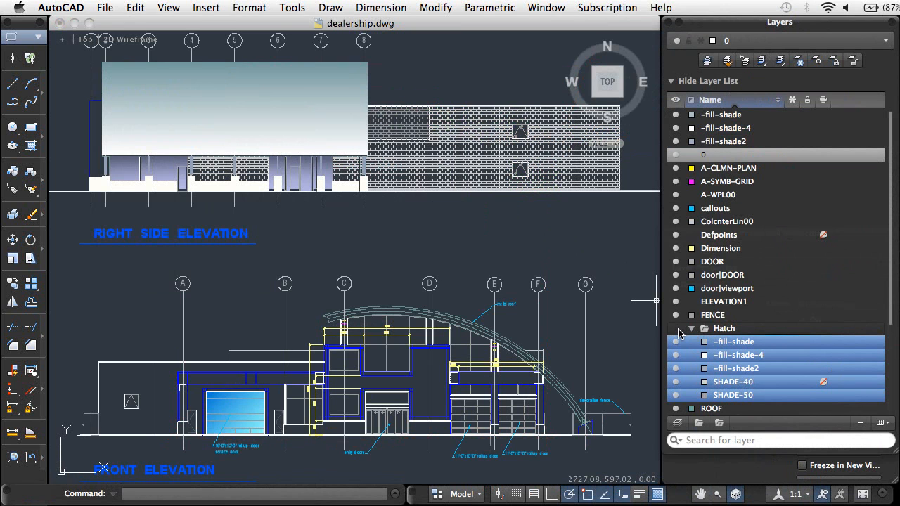
right_click(722, 329)
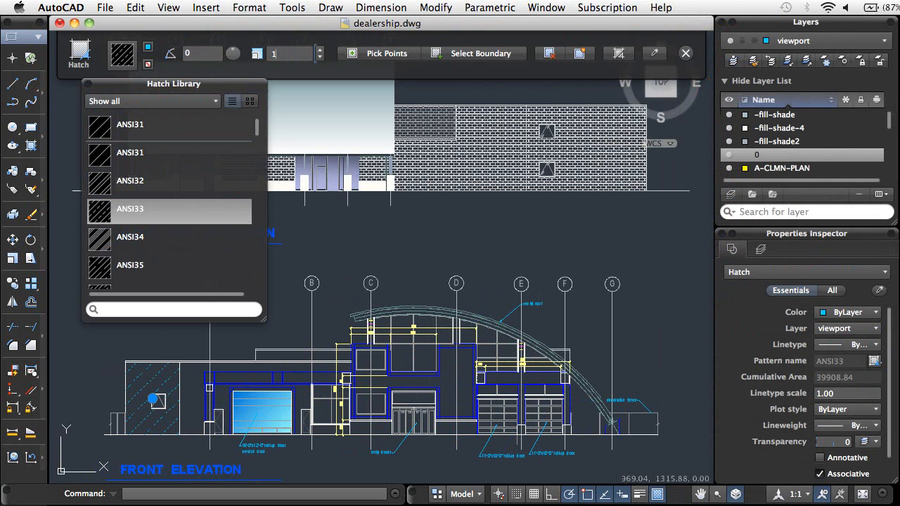
Set the ANSI33 hatch value to 150.00 in the Hatch visor and finish hatching
type("150.00")
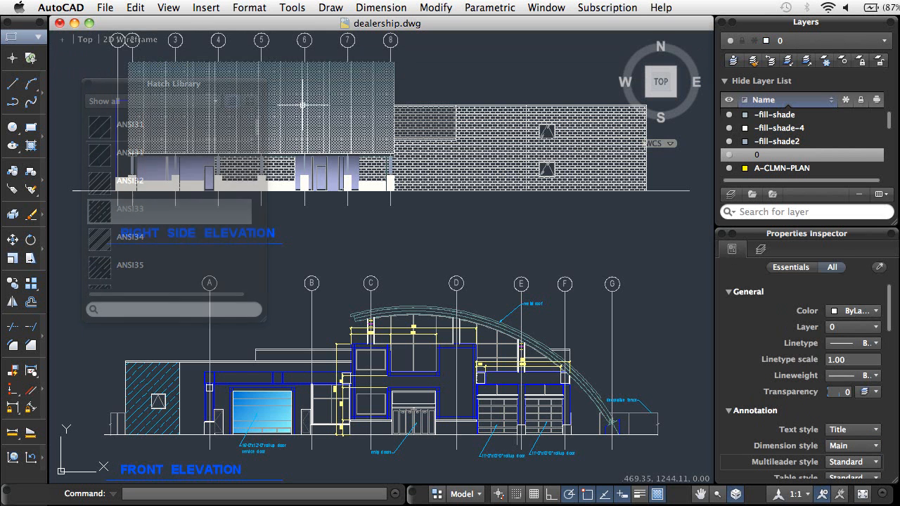
left_click(464, 494)
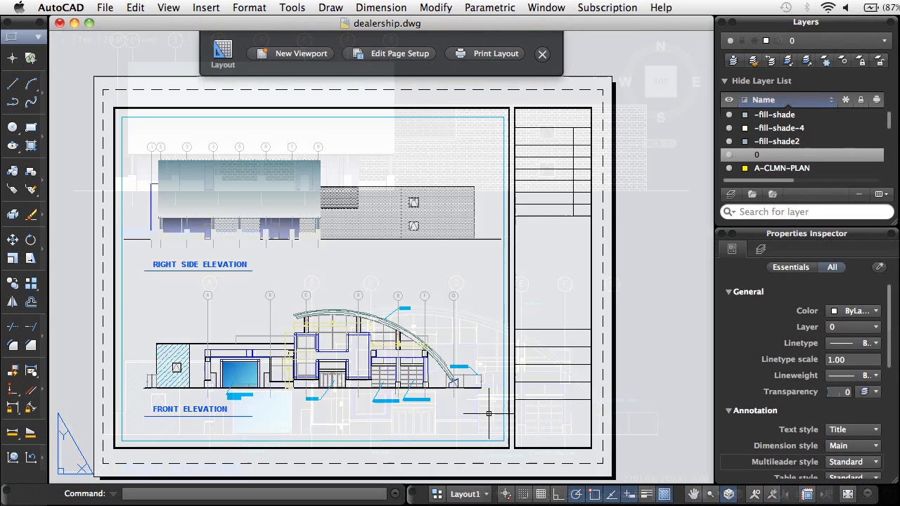
Switch dealership.dwg to its Layout1 paper sheet
left_click(463, 495)
type("BATCH")
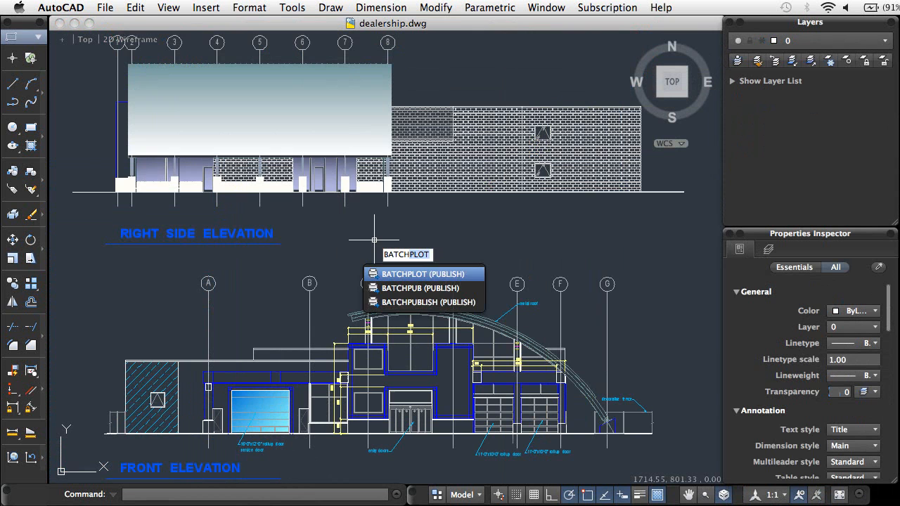
Review Batch Publish to PDF, then pick the plain EXPORT command from the suggestions
left_click(425, 302)
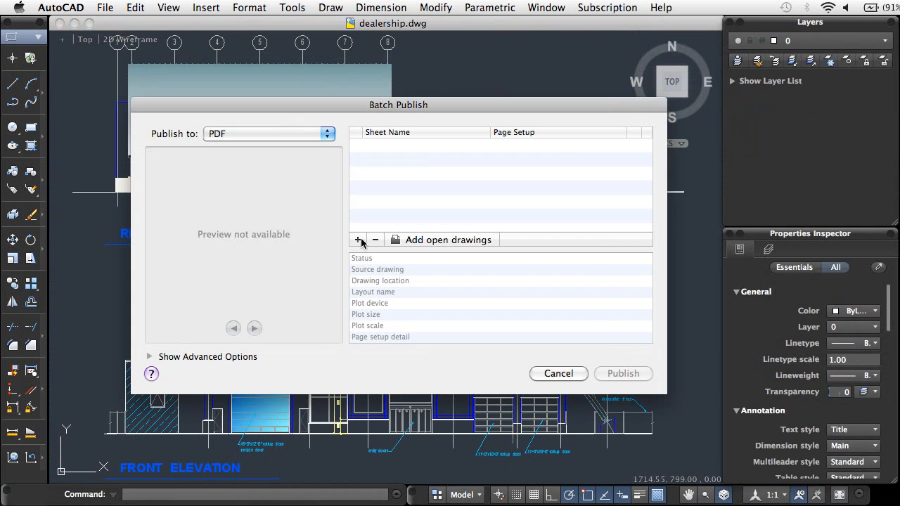
left_click(358, 239)
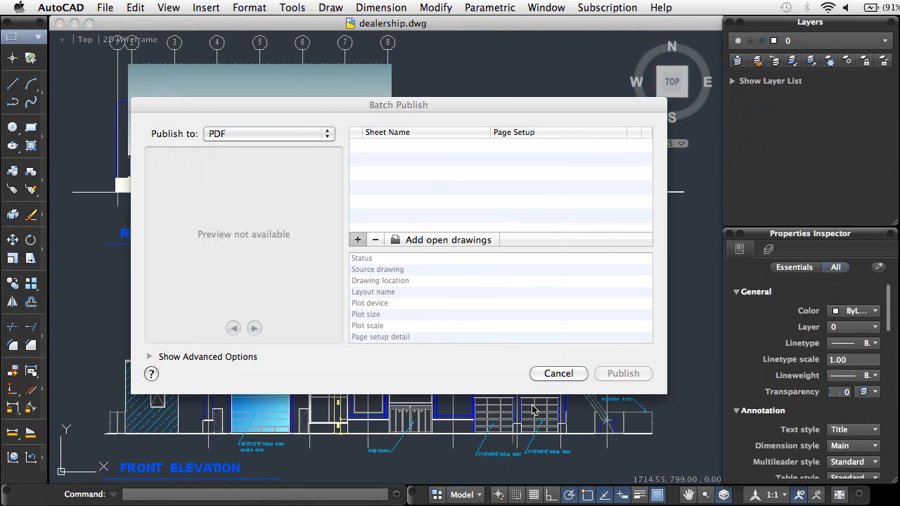
left_click(440, 239)
type("EXPORT")
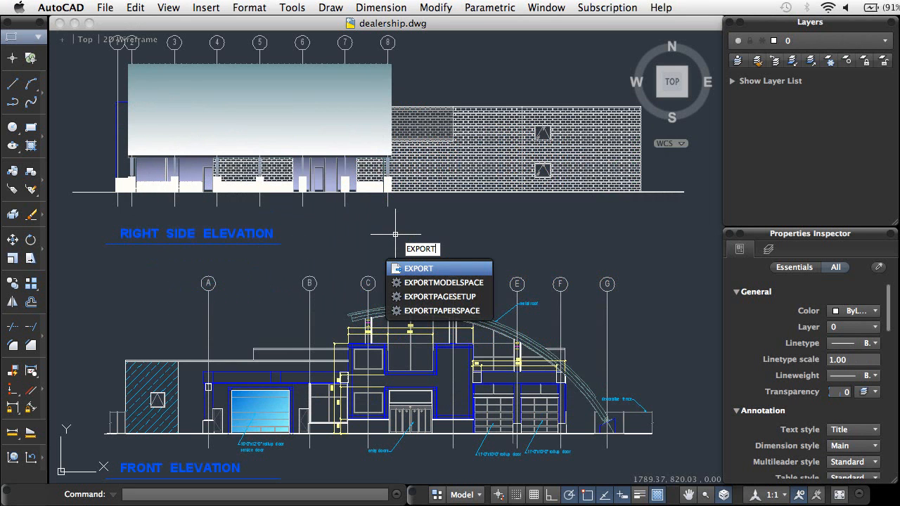
left_click(418, 267)
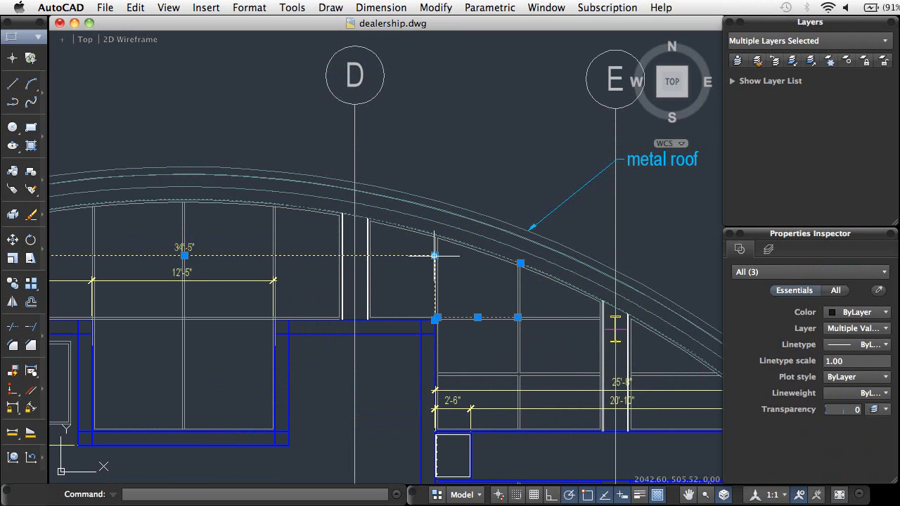
Review the Standard multileader style's Content settings for the metal roof callout leader
left_click(663, 159)
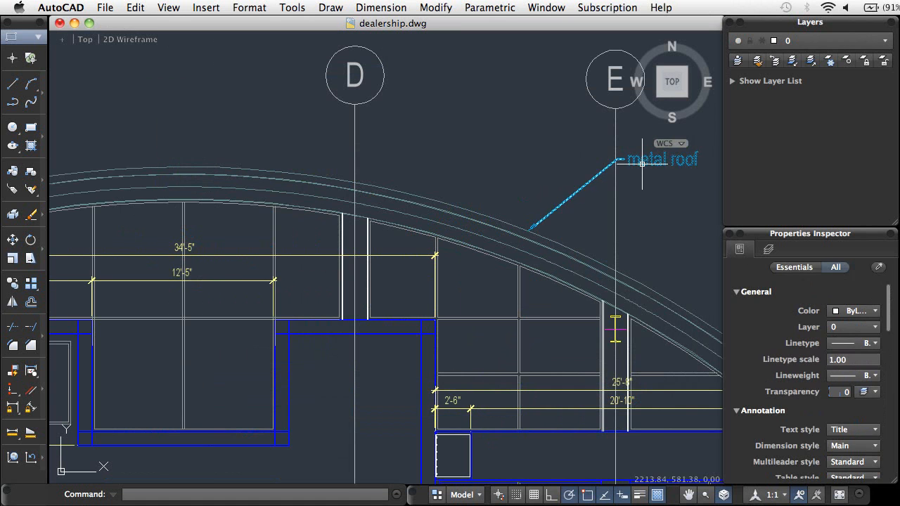
left_click(618, 158)
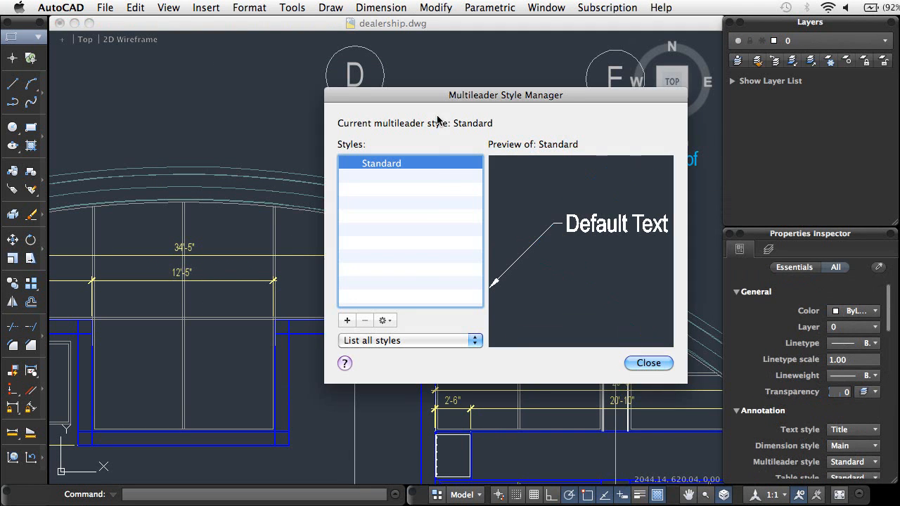
left_click(382, 321)
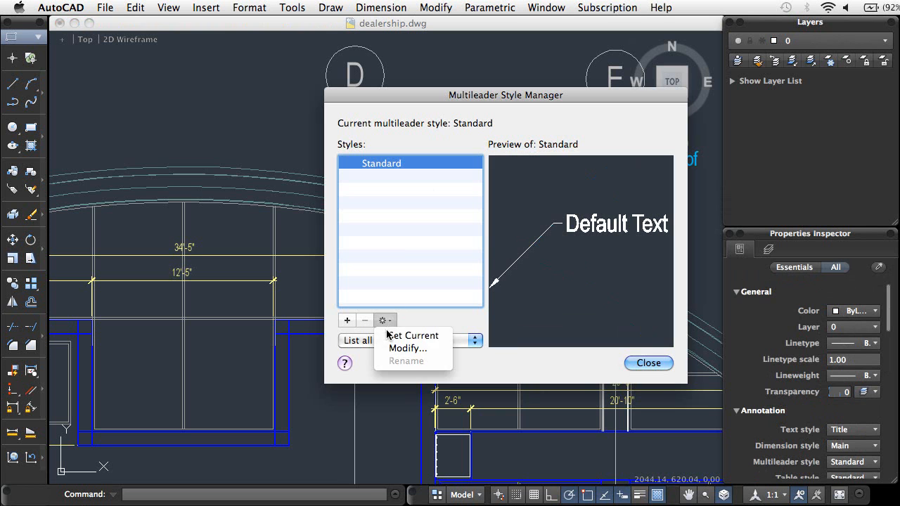
left_click(408, 349)
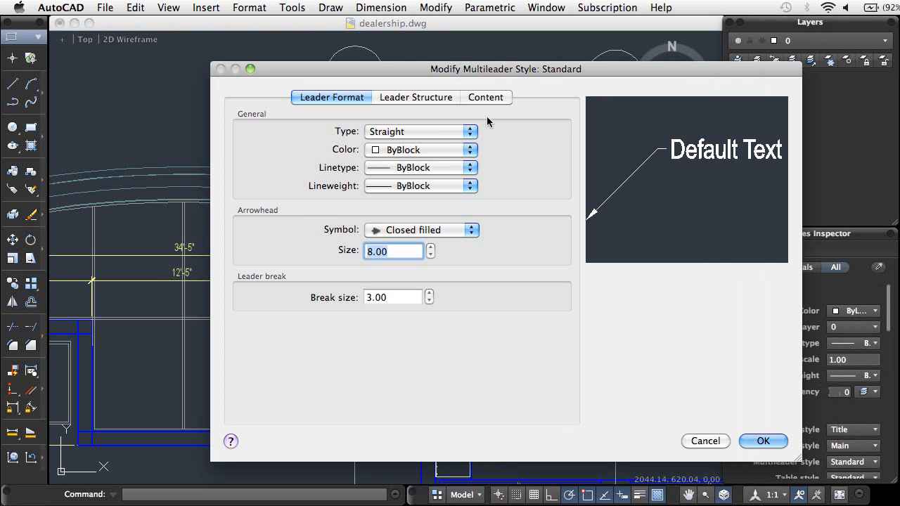
left_click(485, 97)
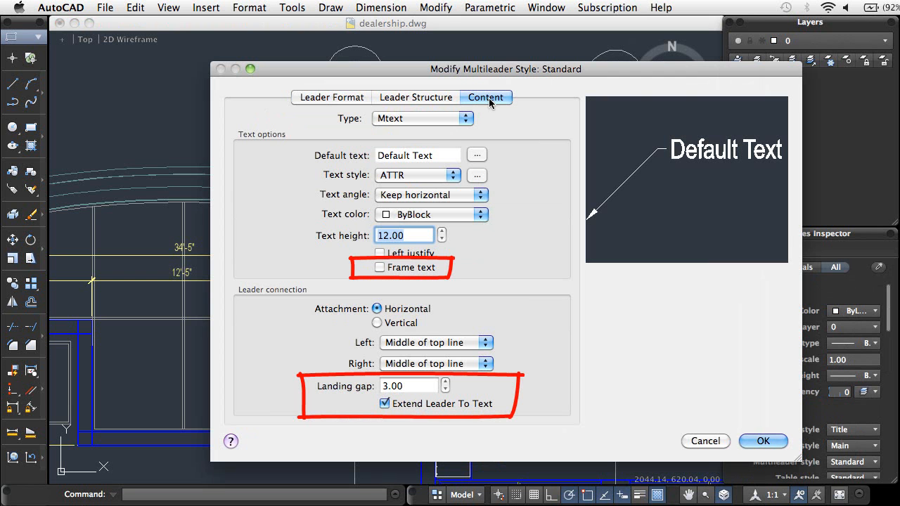
left_click(763, 442)
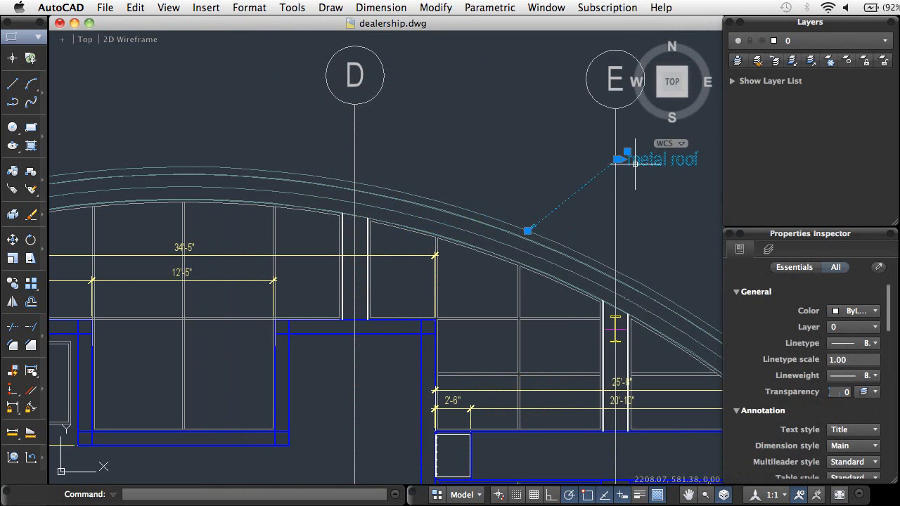
Open the metal roof callout's text for editing via its context menu
right_click(664, 159)
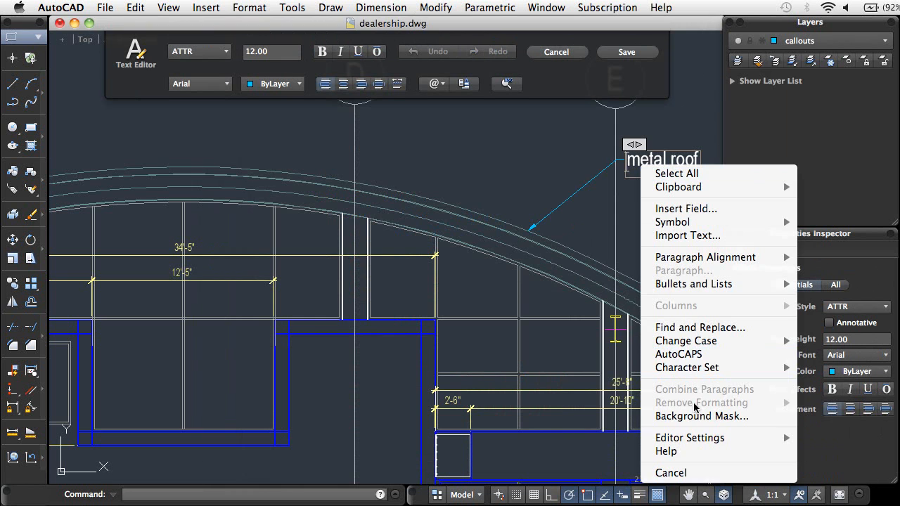
left_click(702, 417)
type("FILLET")
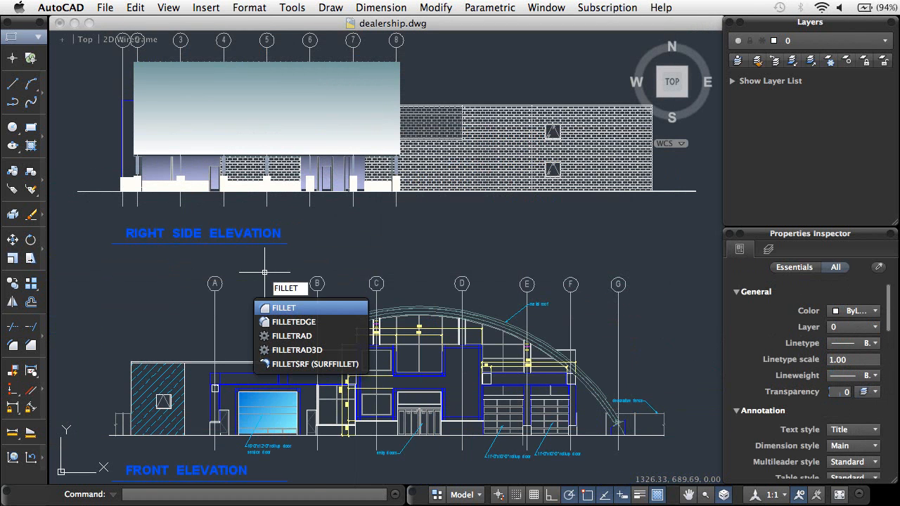
Run FILLET from the suggestions, then start LOFT for the pitcher spout cross sections
left_click(284, 308)
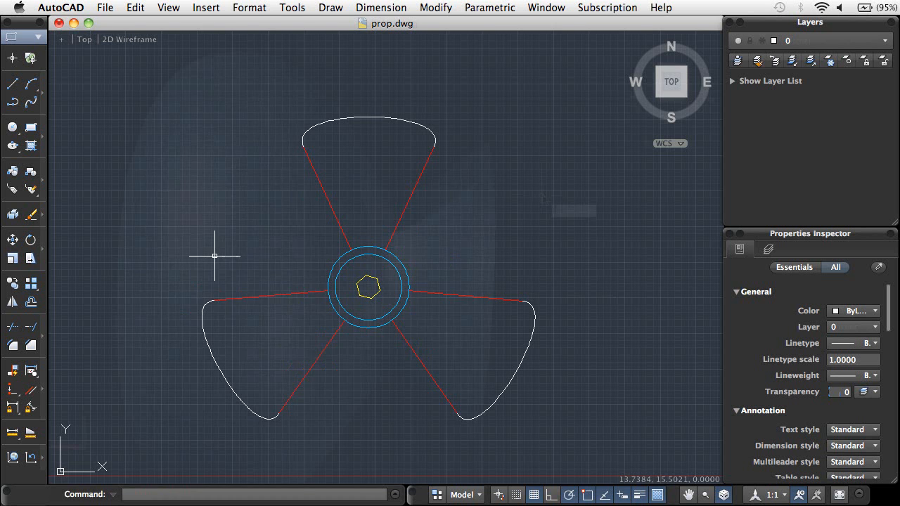
type("LOFT")
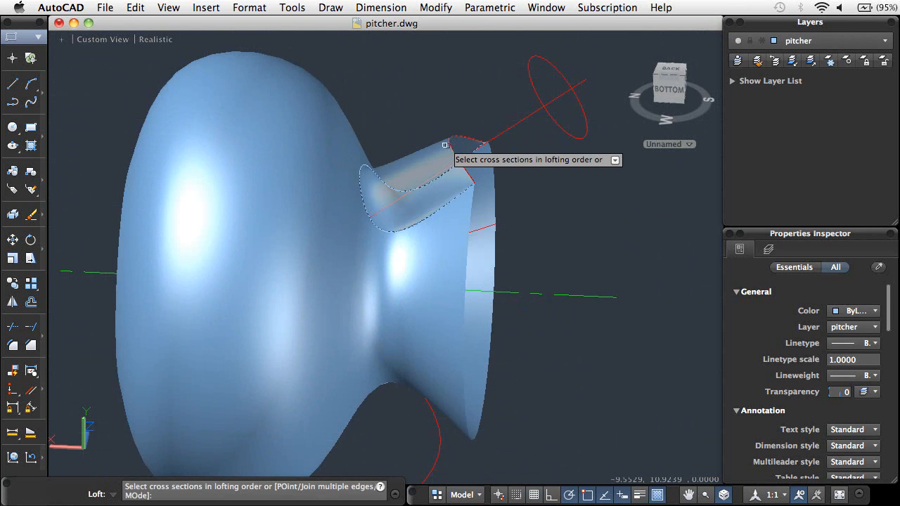
mouse_move(439, 129)
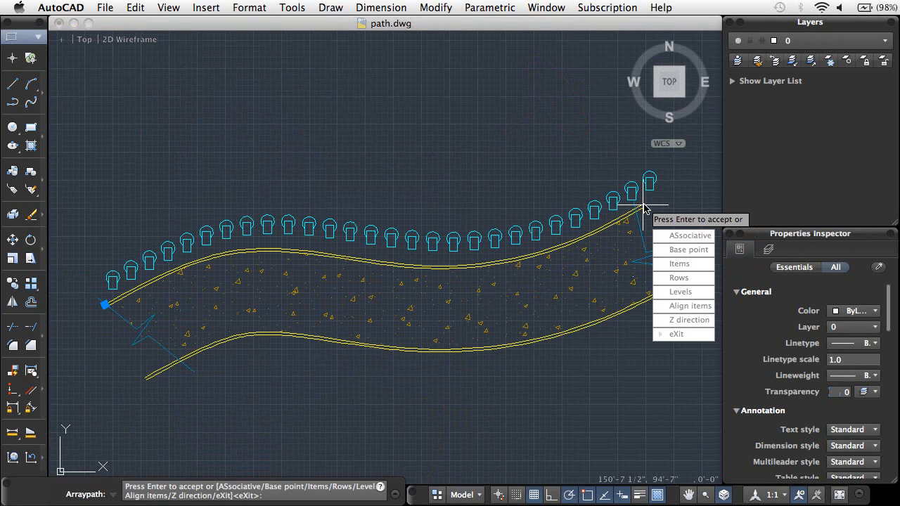
Adjust the seat path array, set the car copy base point, and choose Levels for the jack grid
left_click(680, 265)
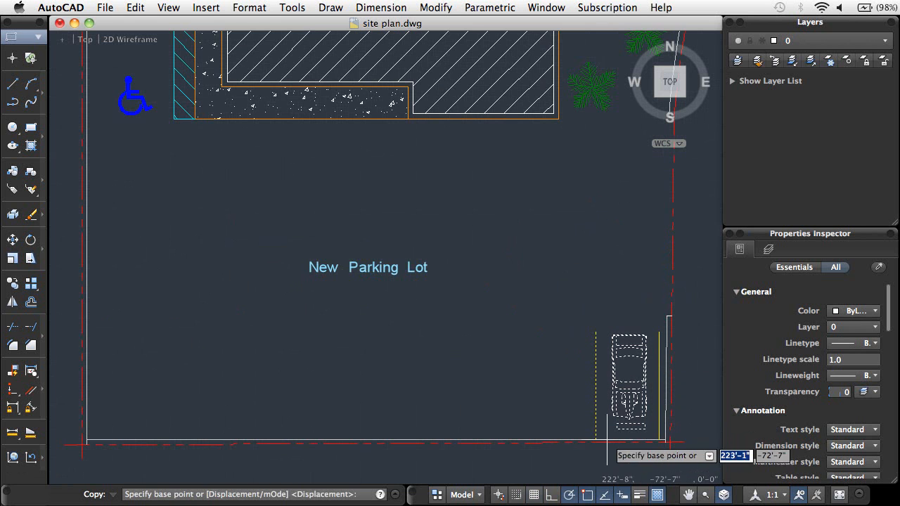
left_click(596, 442)
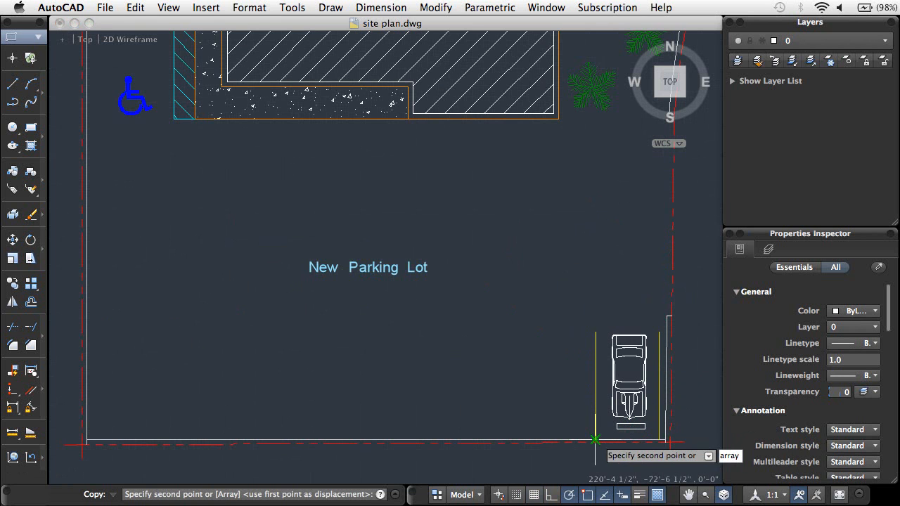
mouse_move(554, 430)
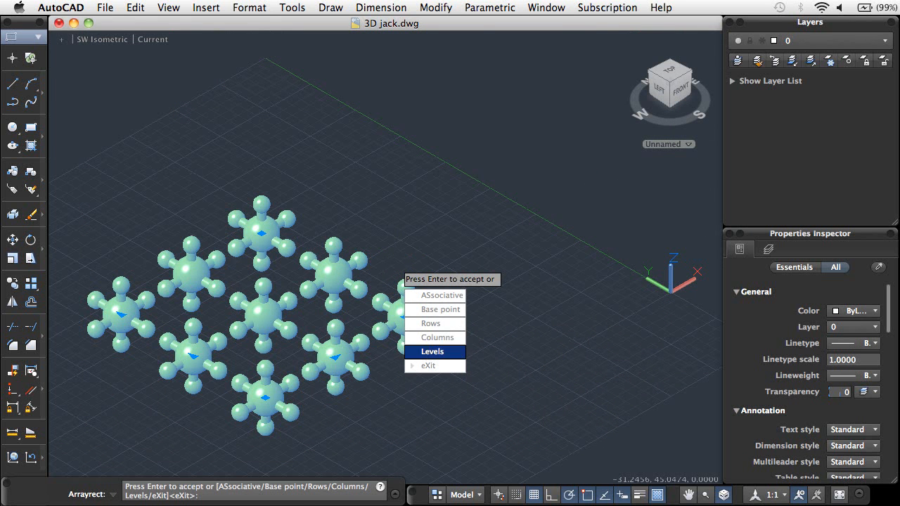
left_click(432, 352)
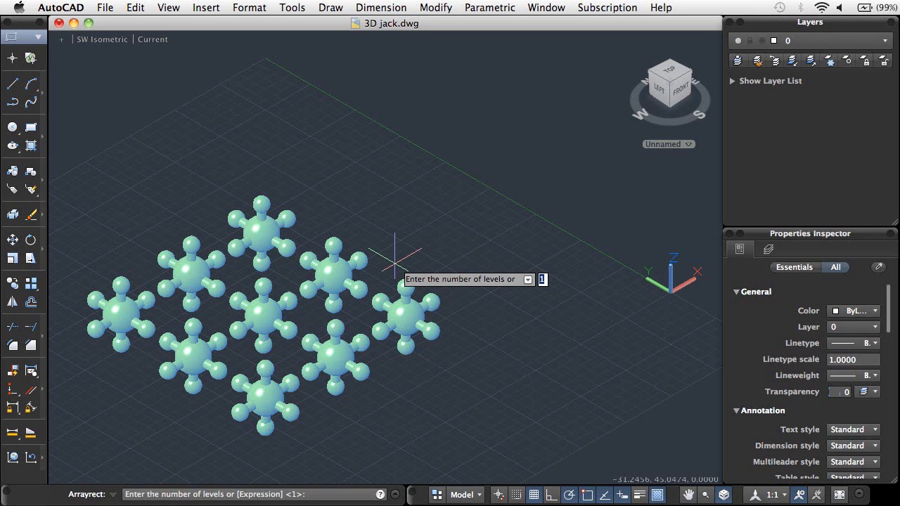